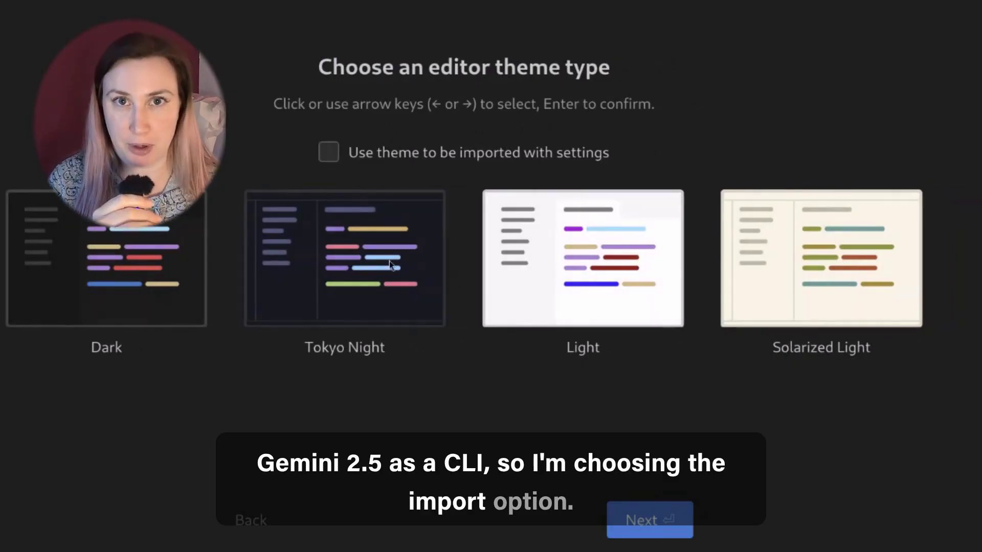
Step: Import the theme from existing settings, choose agent-assisted development, and accept the editor defaults
click(343, 257)
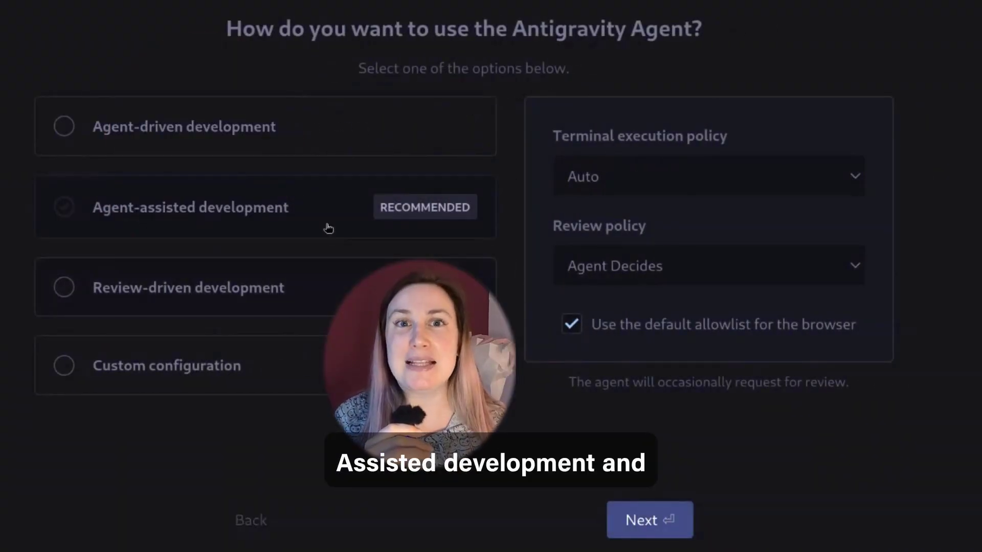
click(708, 176)
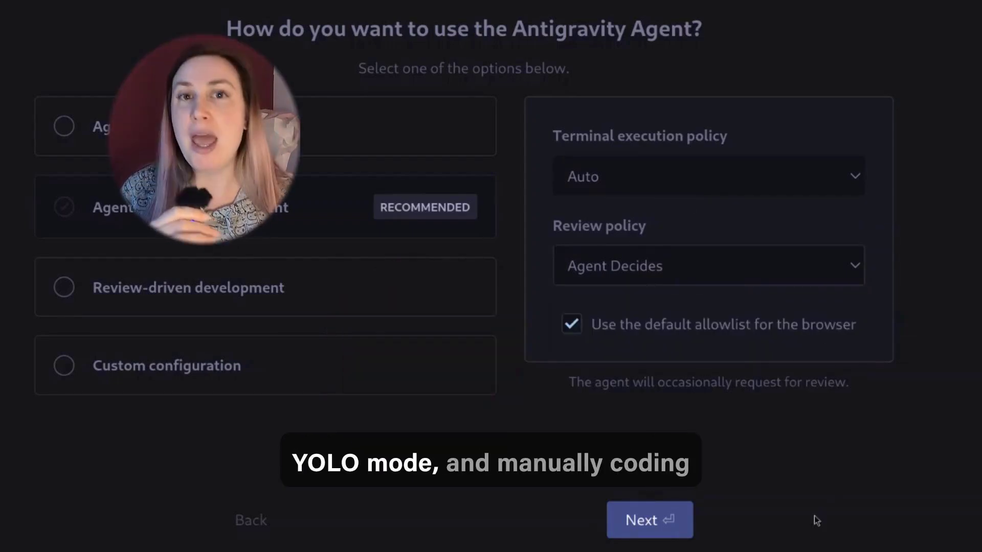
click(649, 520)
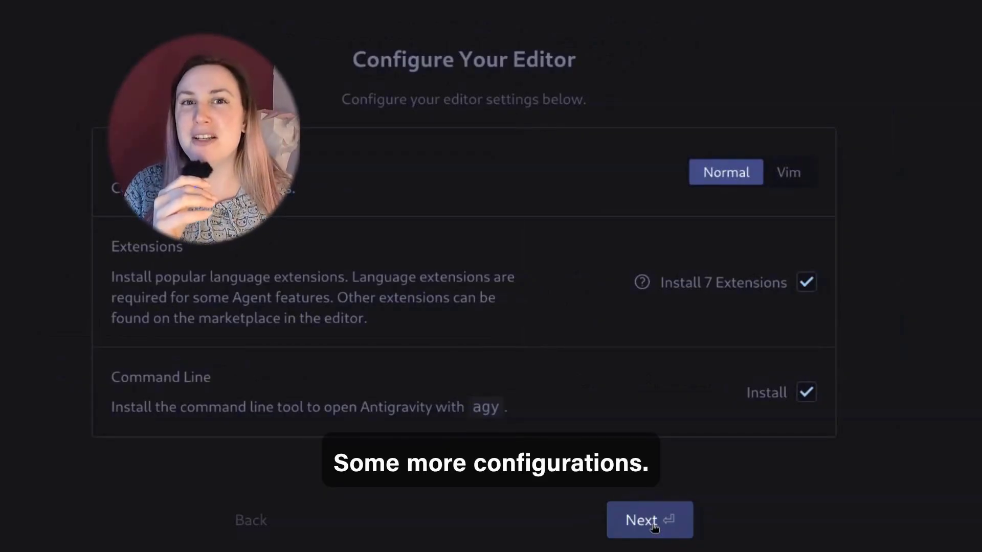
click(649, 519)
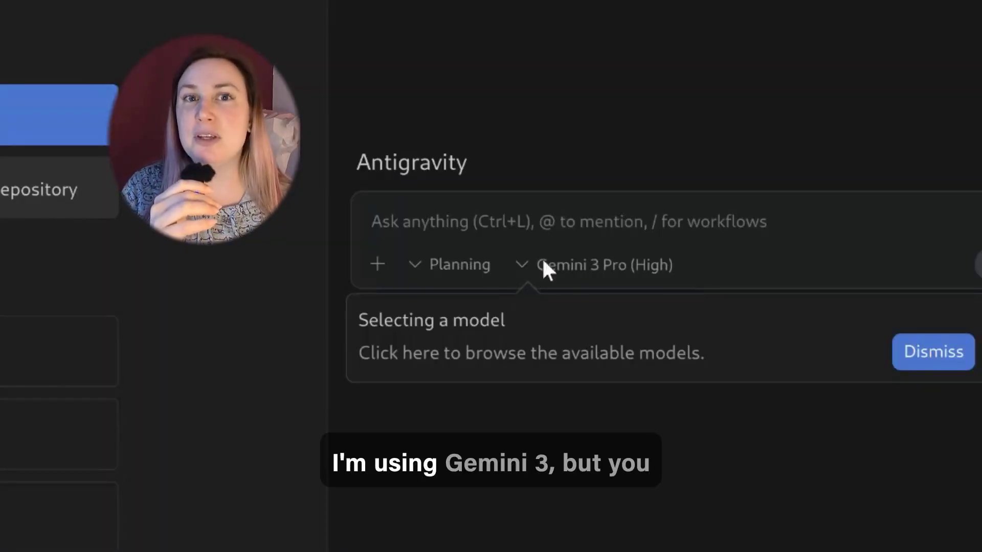
Step: Create a for_grandma folder in Home and open it as the workspace
click(593, 264)
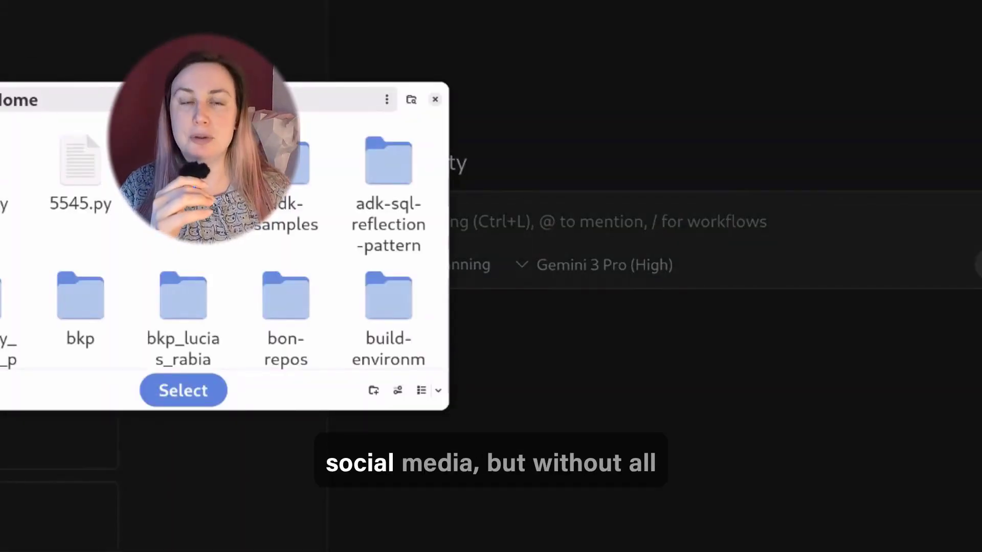
text(for_grandma)
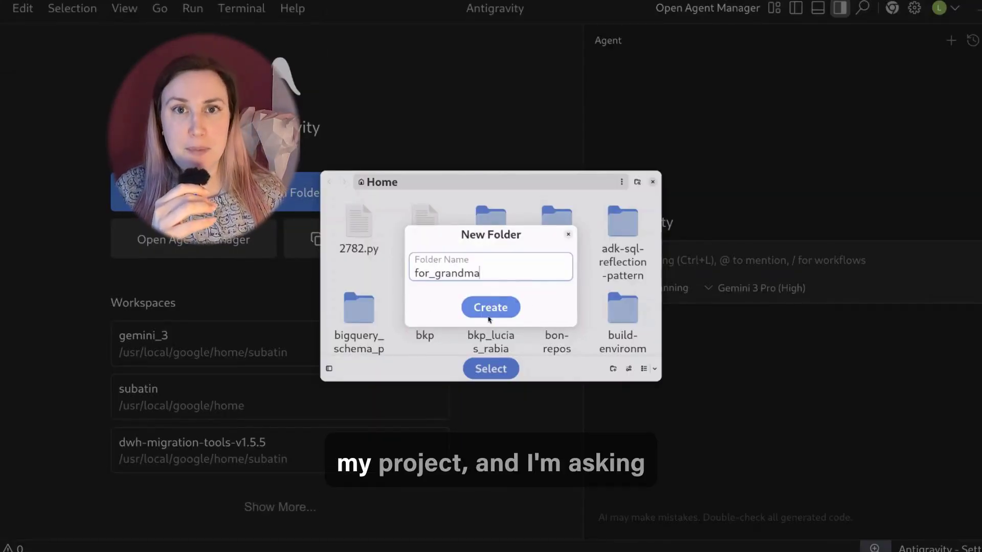
click(490, 307)
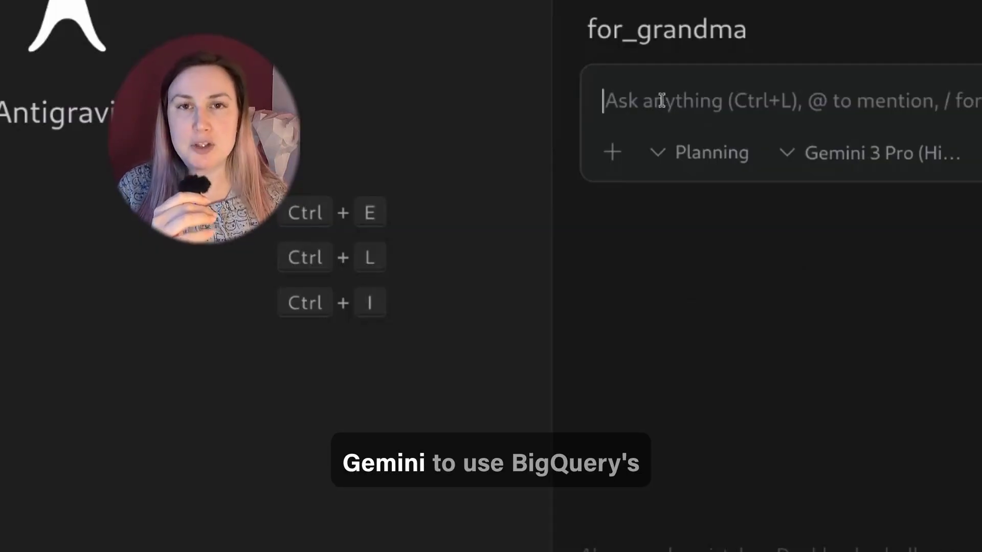
Step: Request a Spanish grandma travel-timeline app in Python, built from reservation PDFs and geotagged photos
text(I want to create a mobile application)
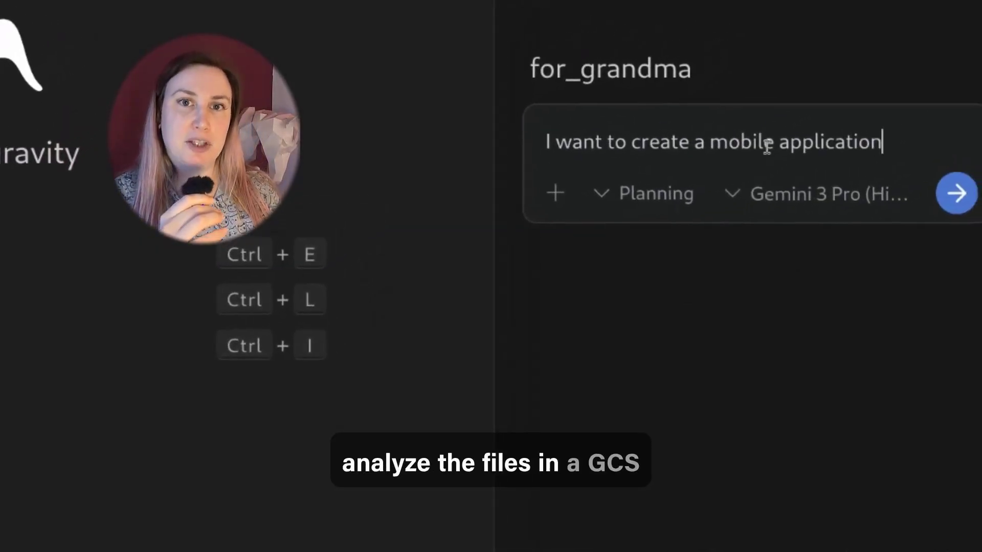
text(for my grandmother to interactively explore my latest trips to Japan and South Korea. I will provide a GCS bucket)
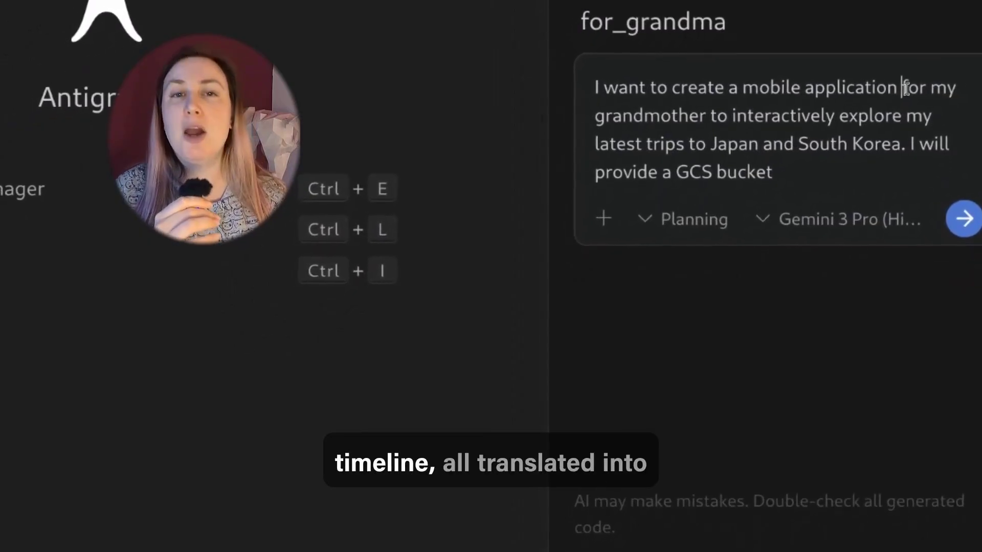
text(IN SPANISH)
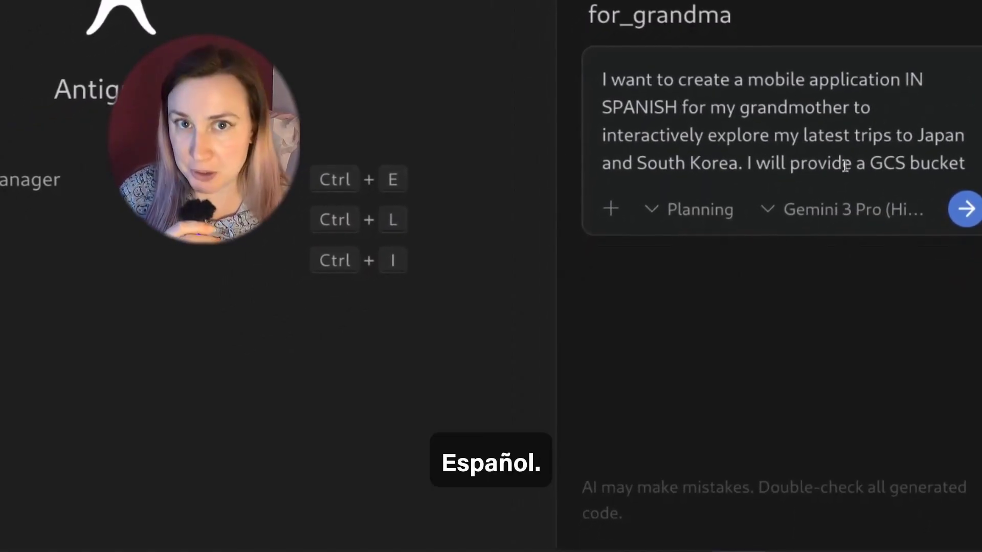
text(with pdf)
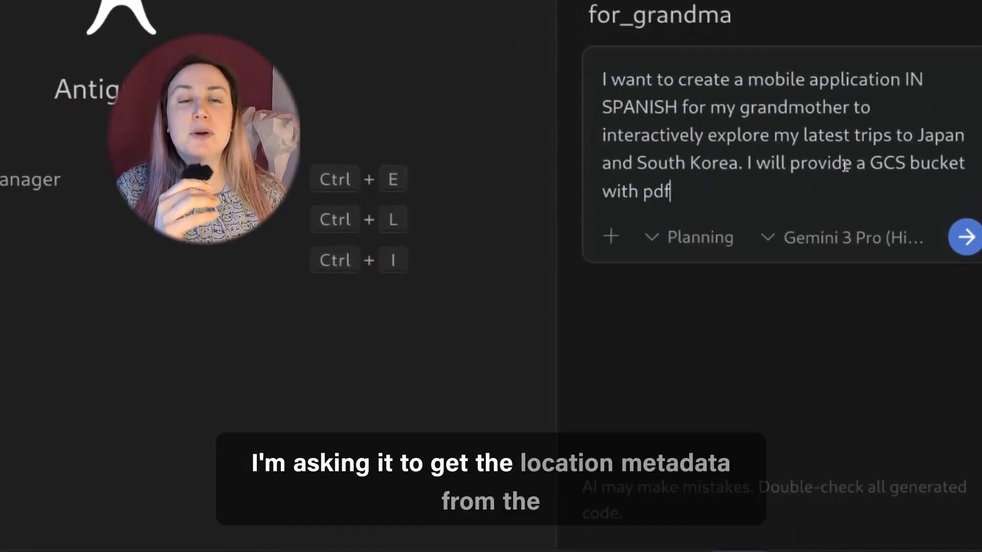
text(files for my reservations and pictures and videos copied from Google Photos. The pictures and videos have a me)
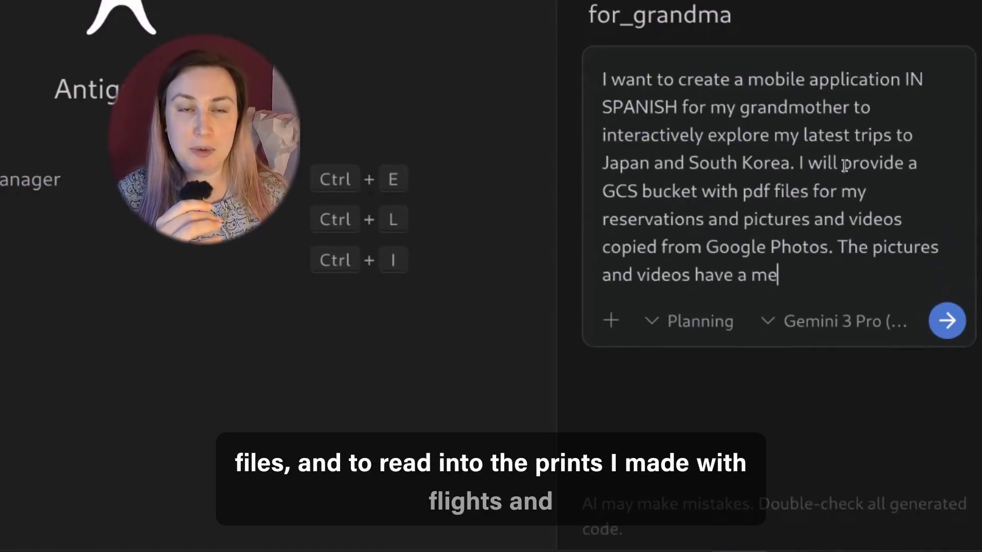
text(the geolocation)
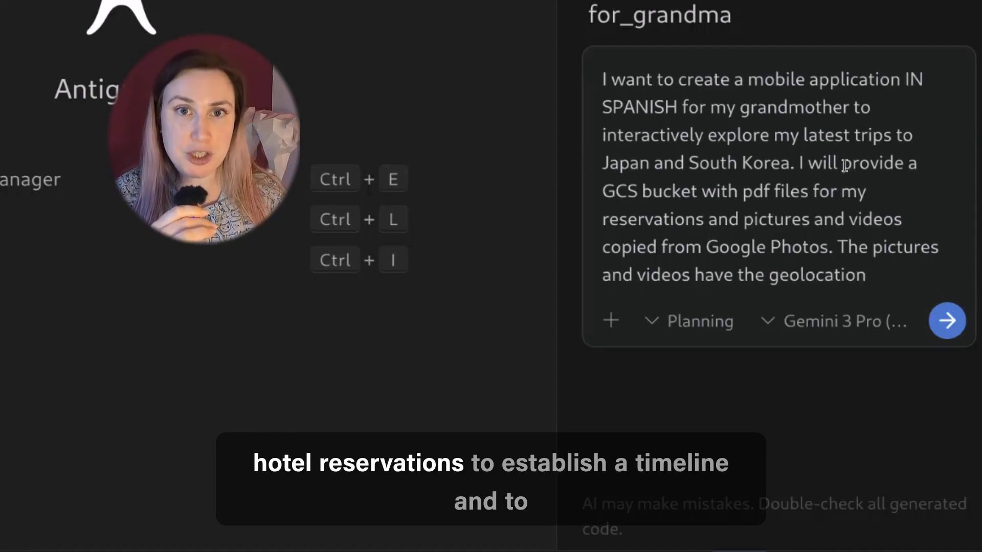
text(captured into the meta)
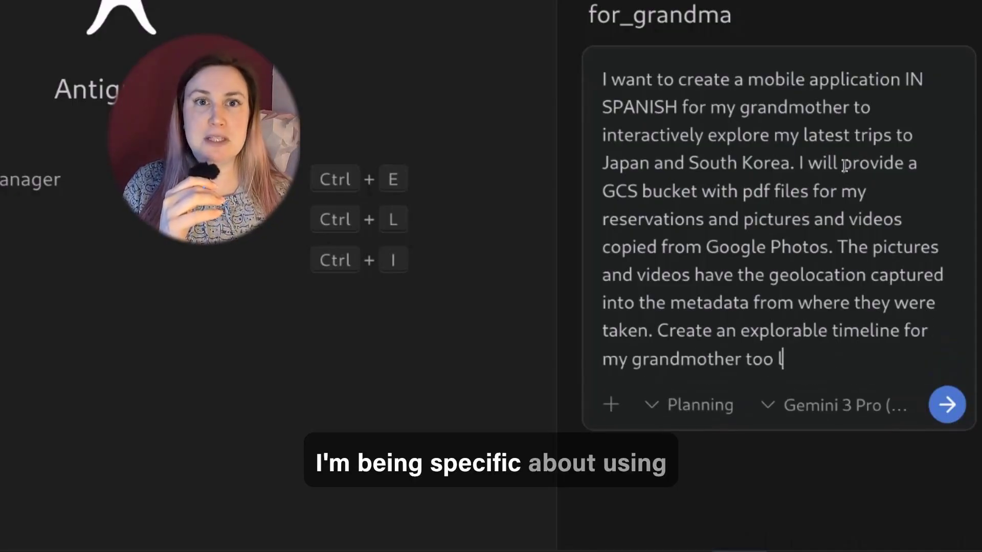
text(look at, including translations and important informtion about the site for her context.)
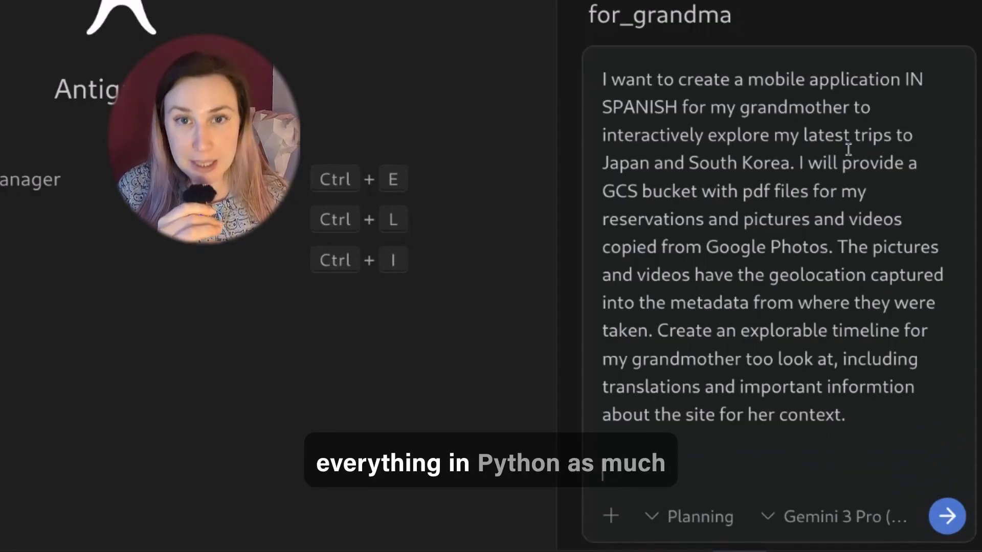
text(The site should be created in Python)
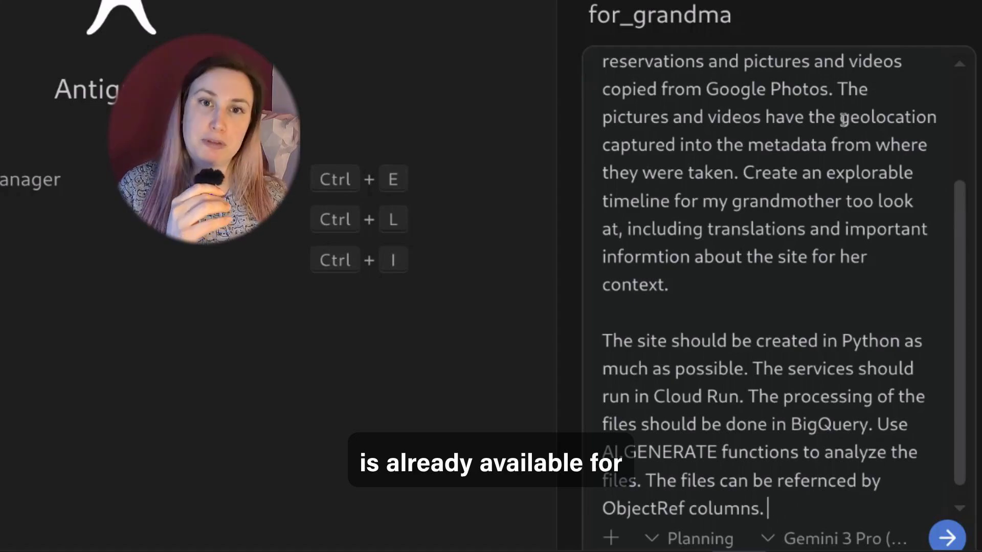
click(947, 538)
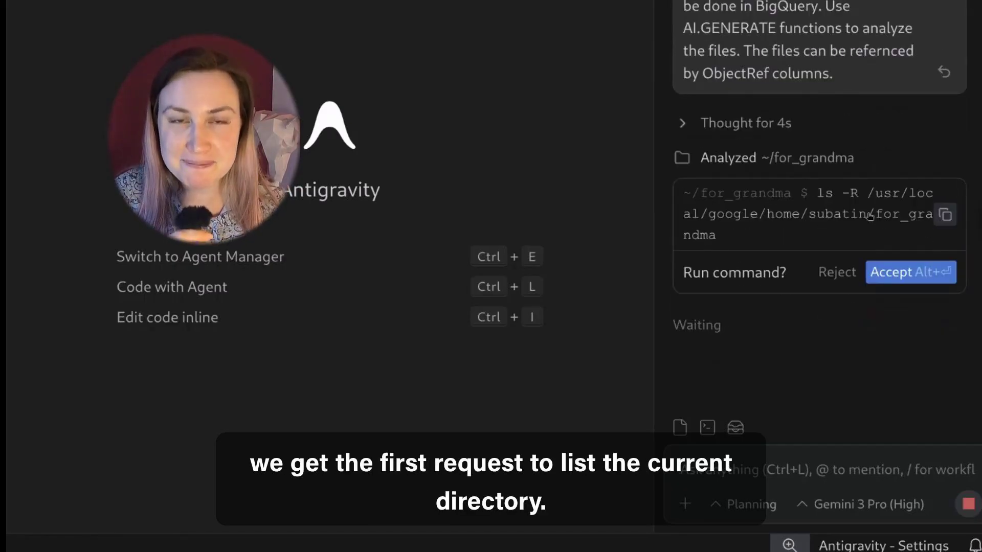
Step: Allow the folder listing, then comment on the plan asking for a deploy script that builds and runs the image
click(910, 272)
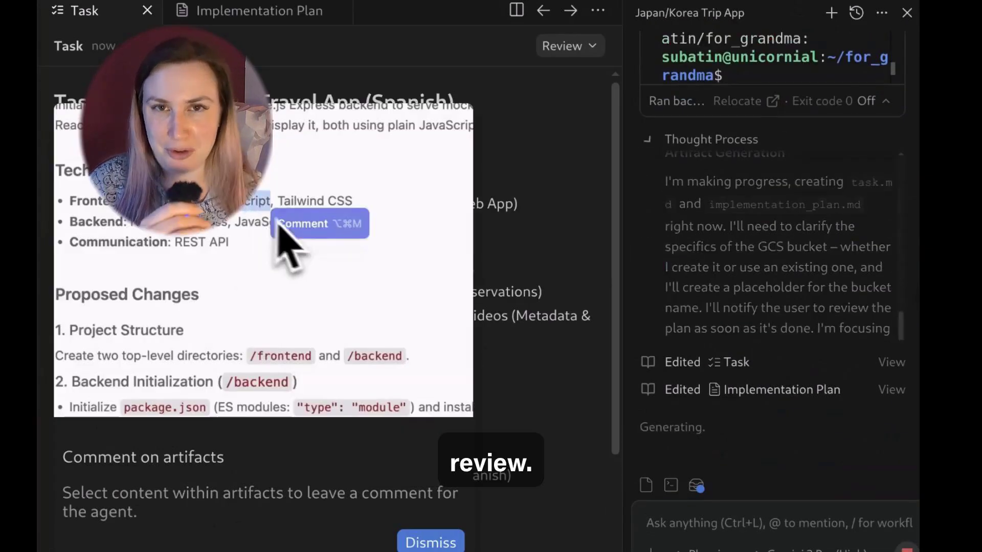
click(257, 11)
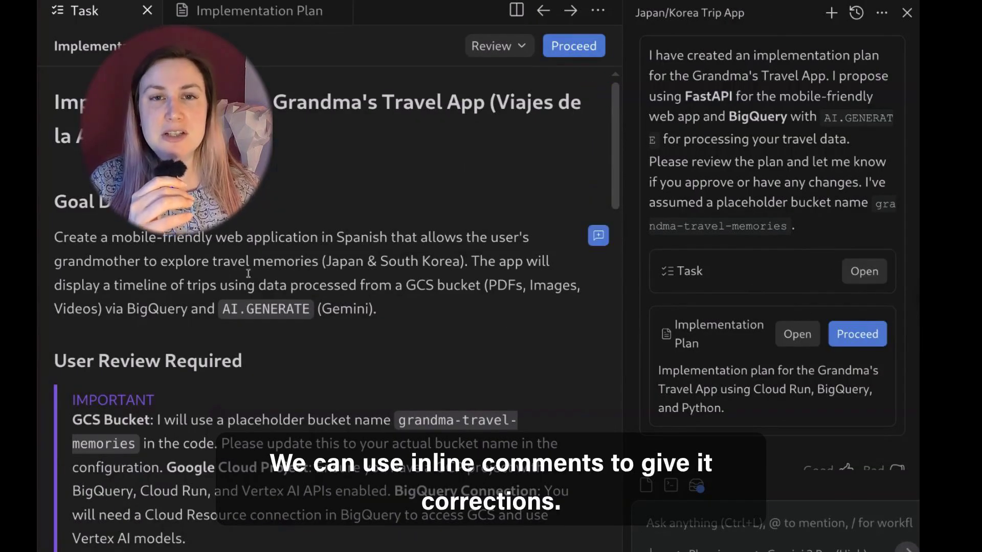
text(the travel memories are mine)
text(add a deployment script to create the)
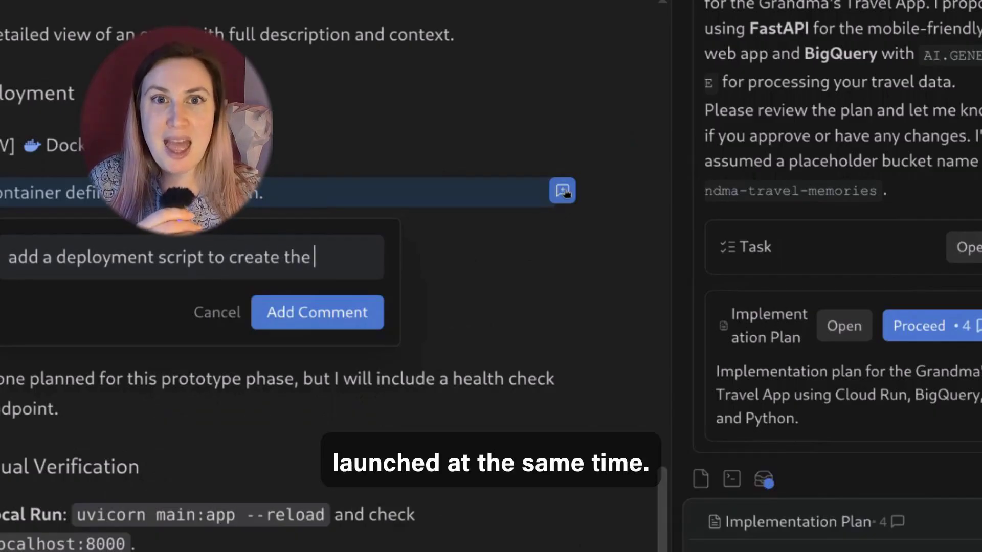
text(image in the registry and)
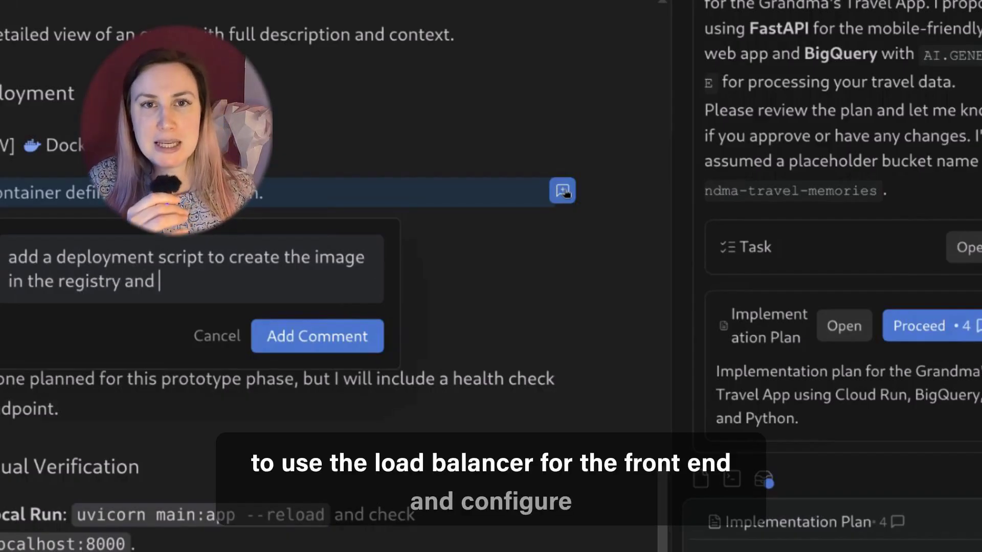
text(run it)
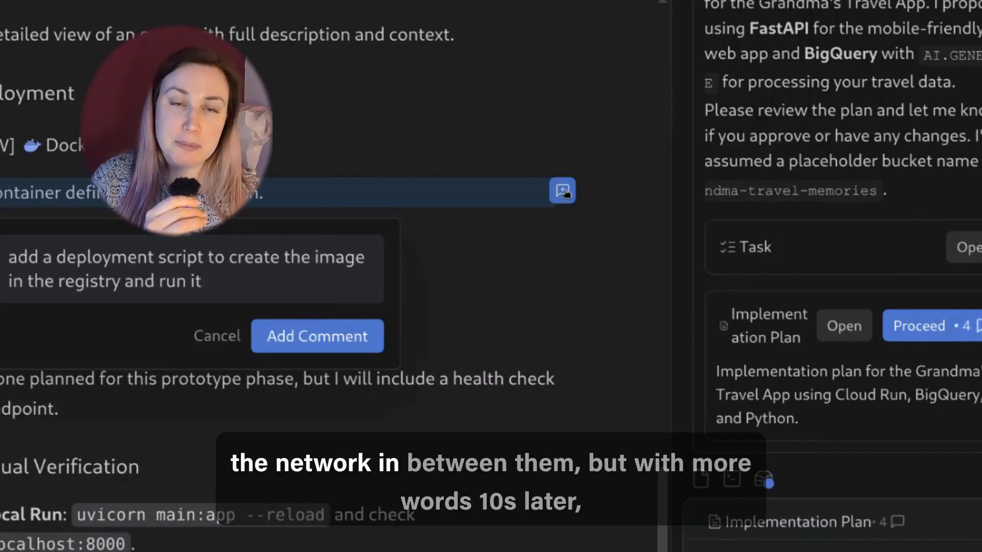
text(the se)
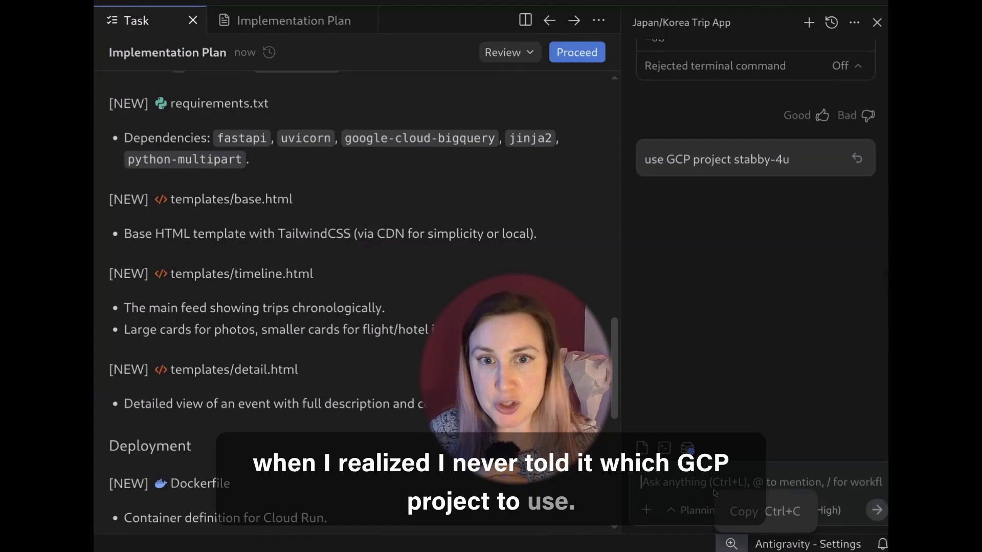
Step: Approve the gcloud project, bucket, BigQuery dataset and connection, IAM role, and setup query commands
text(sta)
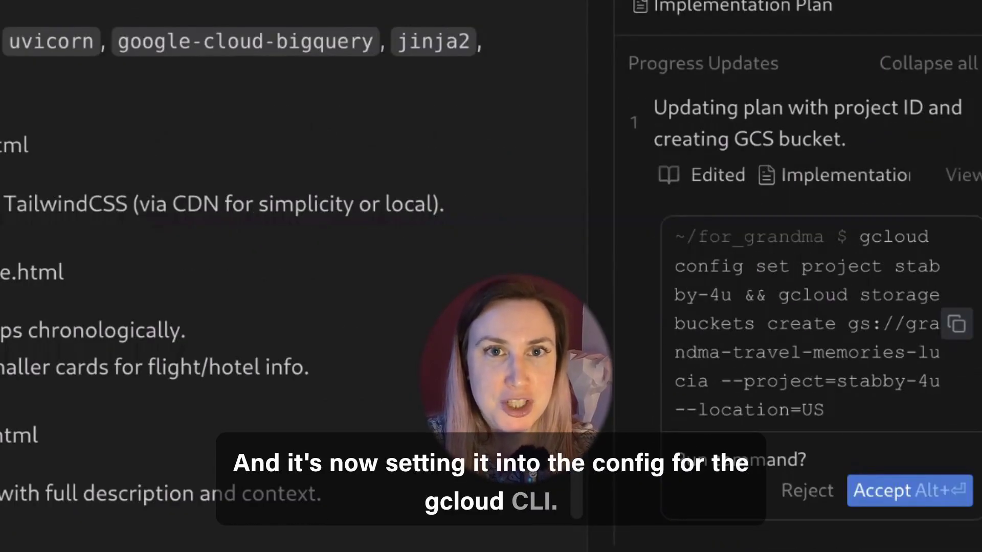
click(907, 490)
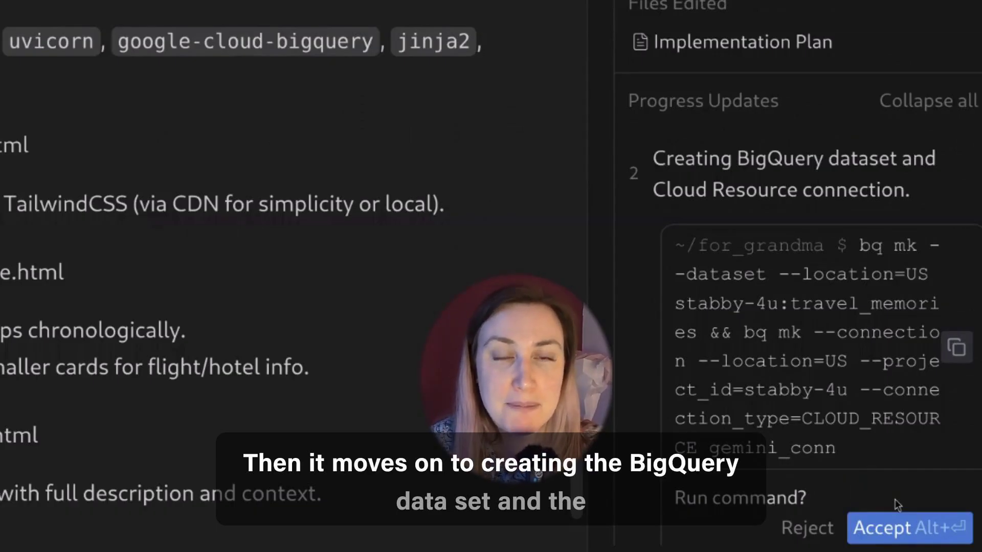
click(908, 528)
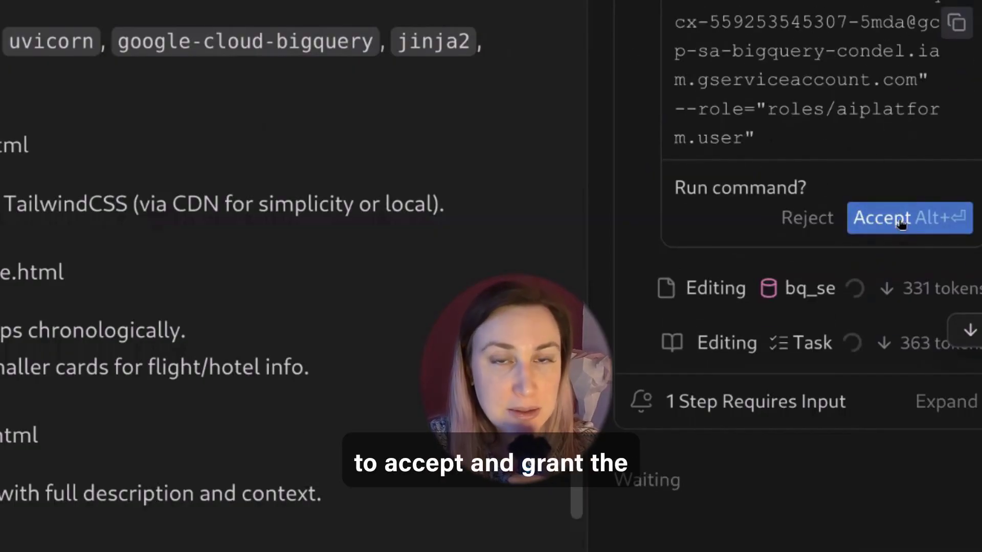
click(909, 217)
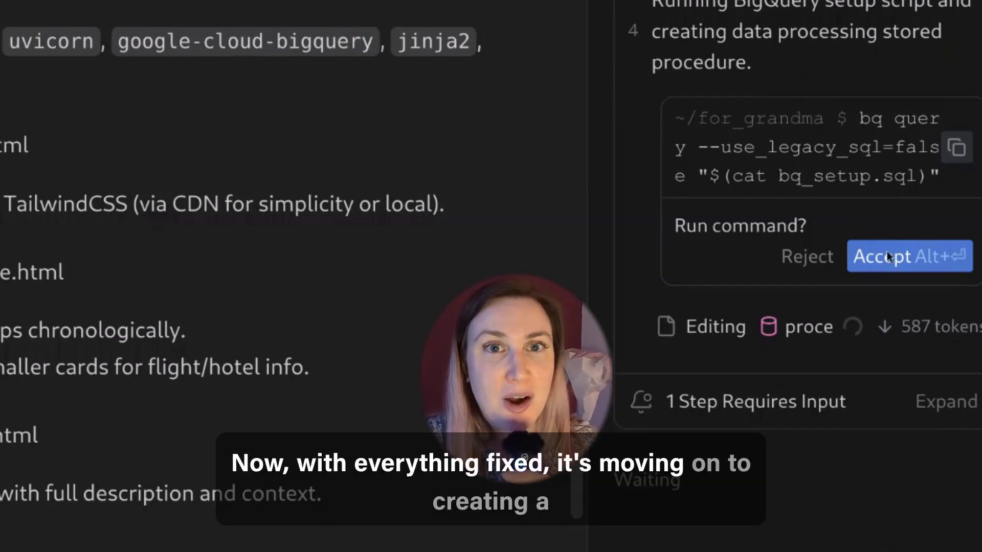
click(908, 256)
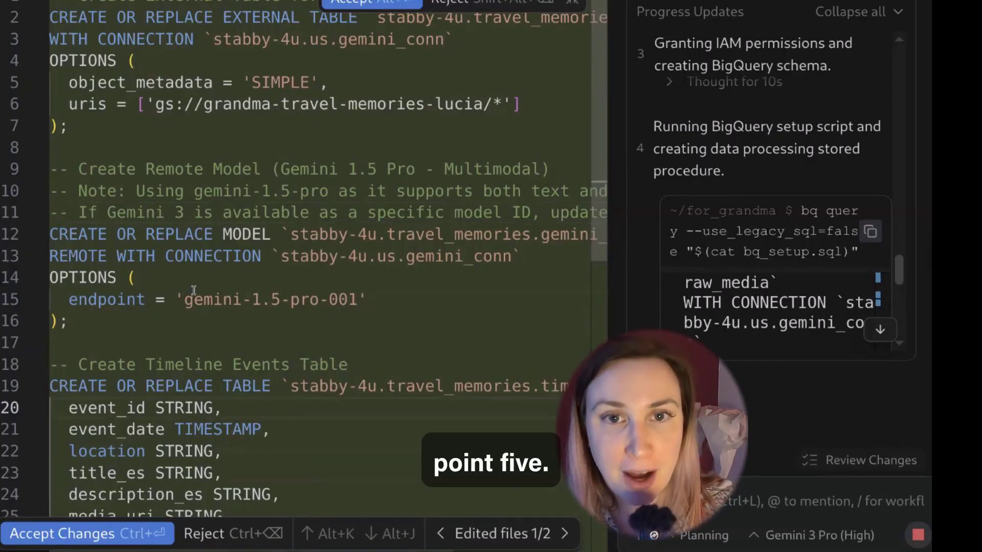
Step: Send ObjectRef and AI.GENERATE examples asking the agent to switch to Gemini 2.5 Pro
click(60, 533)
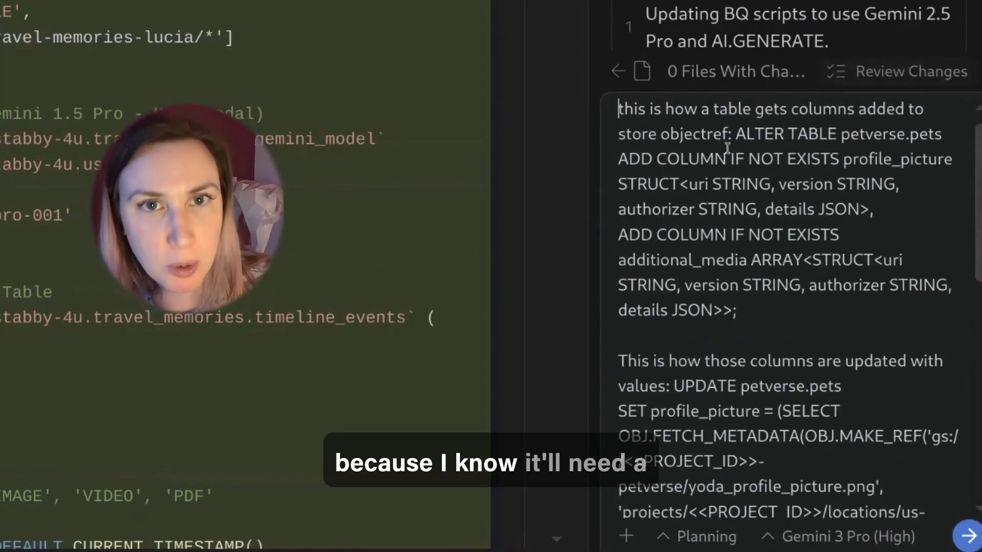
scroll(down, 3)
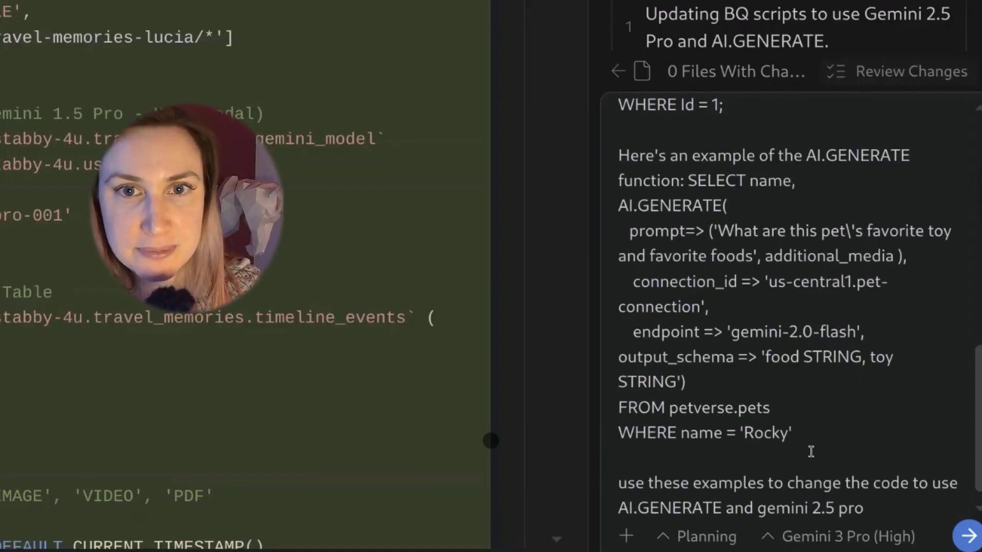
click(970, 536)
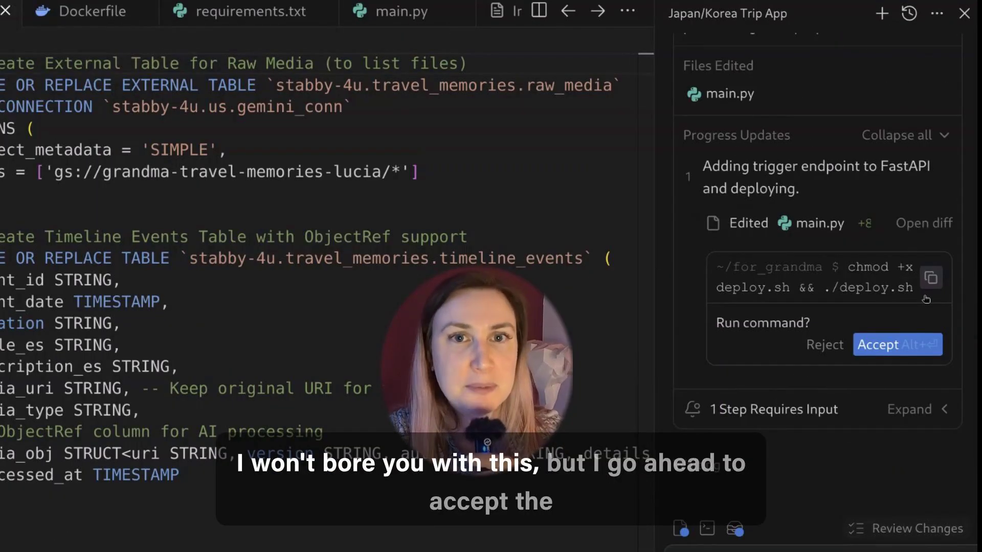
Step: Approve running deploy.sh, then view the Walkthrough with the Cloud Run app URL
click(896, 345)
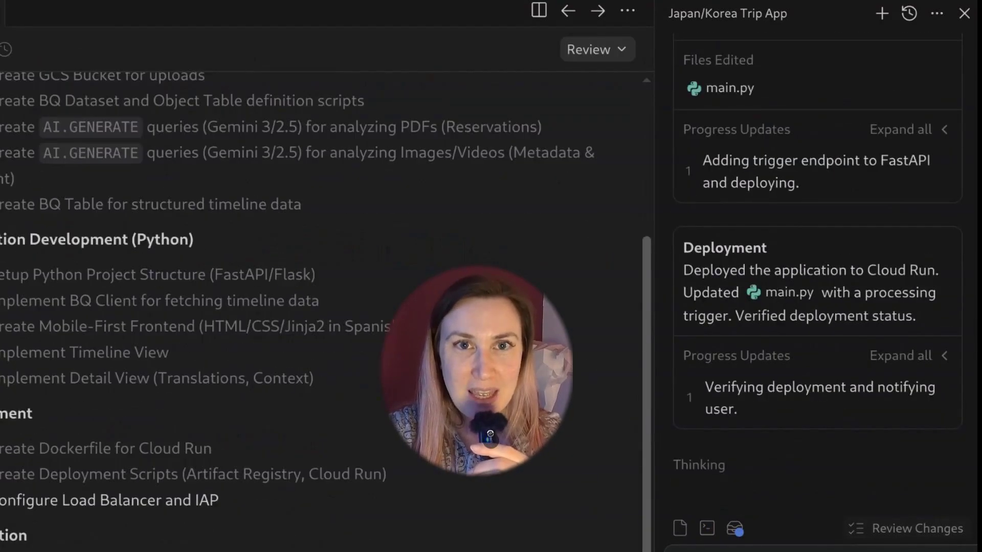
click(193, 17)
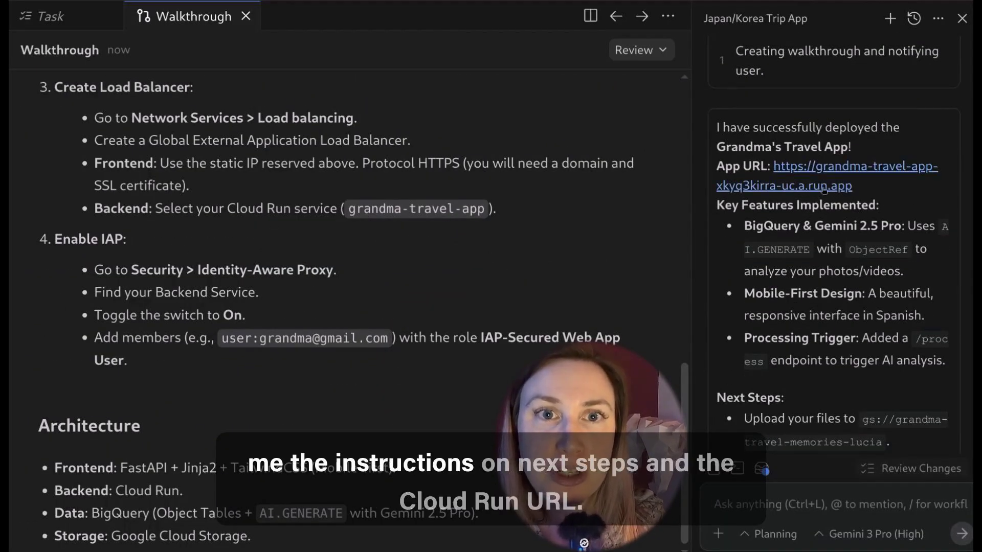
drag(771, 166, 852, 186)
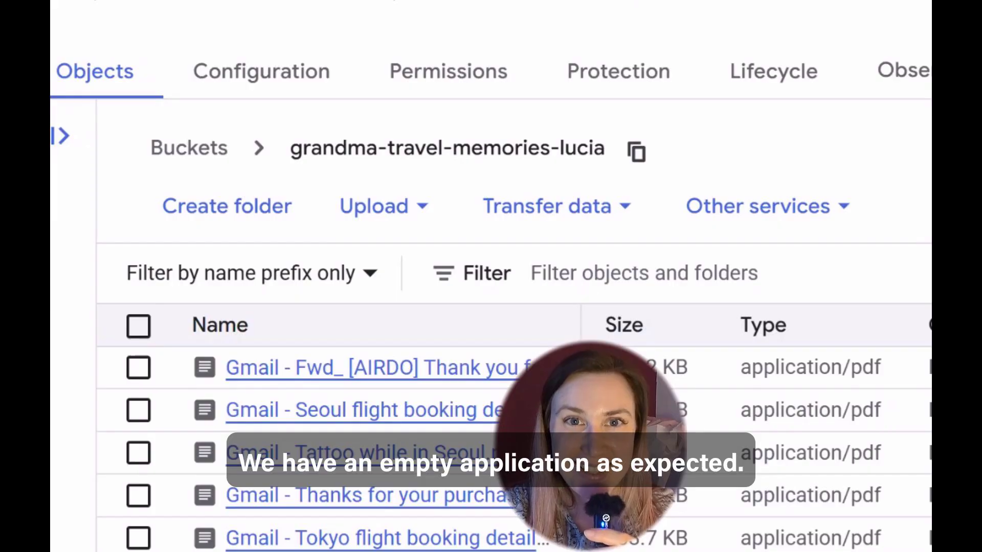
Step: Scroll through the trip PDF objects in the grandma-travel-memories-lucia bucket
scroll(down, 3)
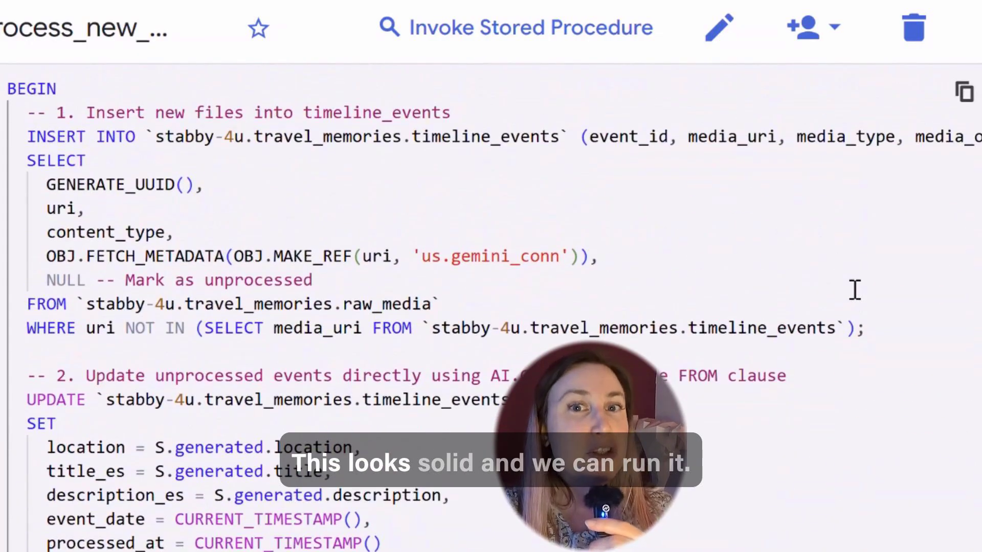
Step: Invoke the file-processing stored procedure and preview the Spanish rows in timeline_events
click(366, 67)
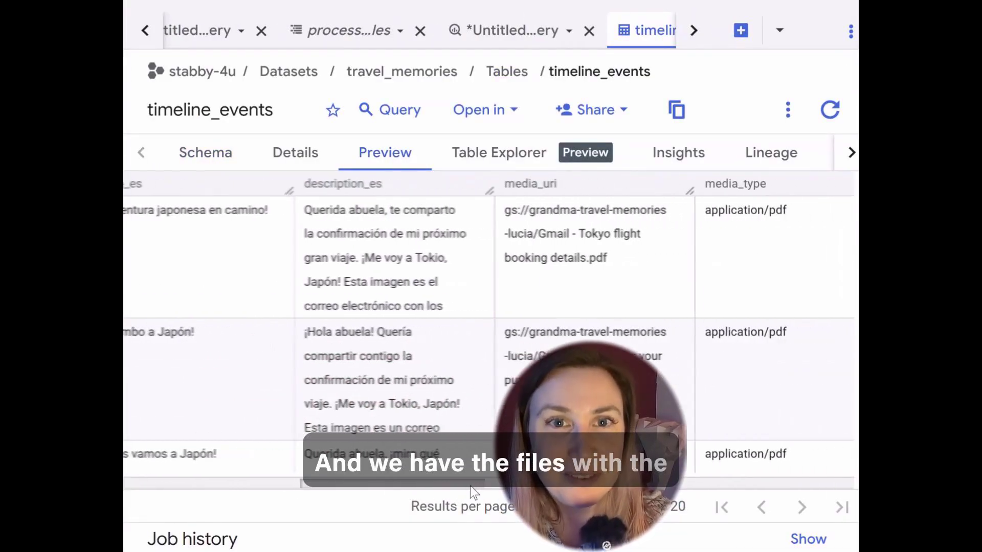
scroll(right, 3)
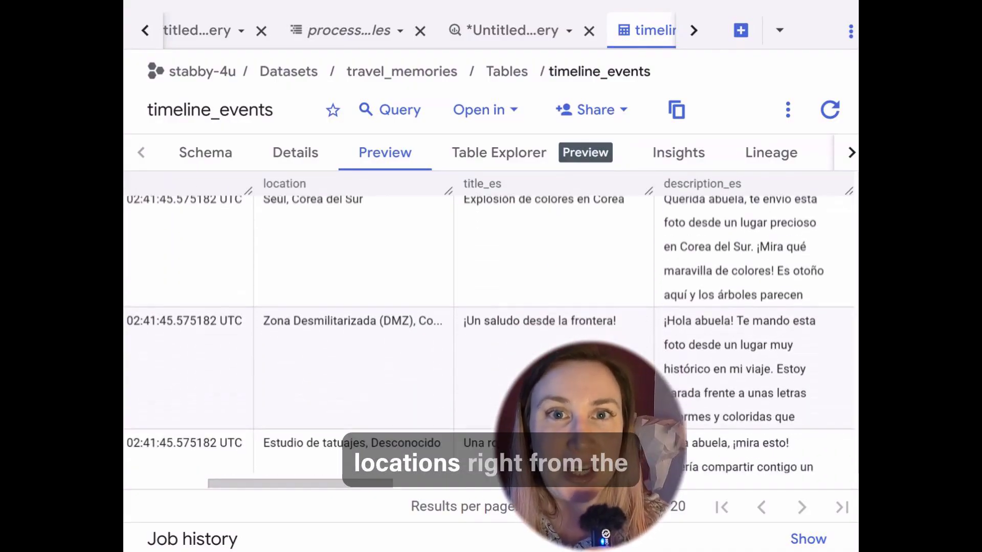
scroll(down, 3)
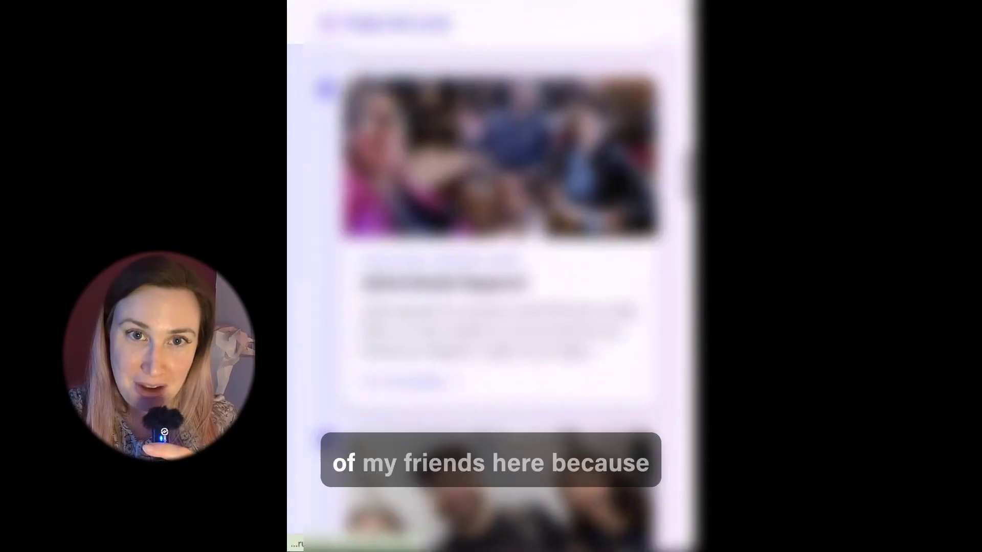
scroll(down, 3)
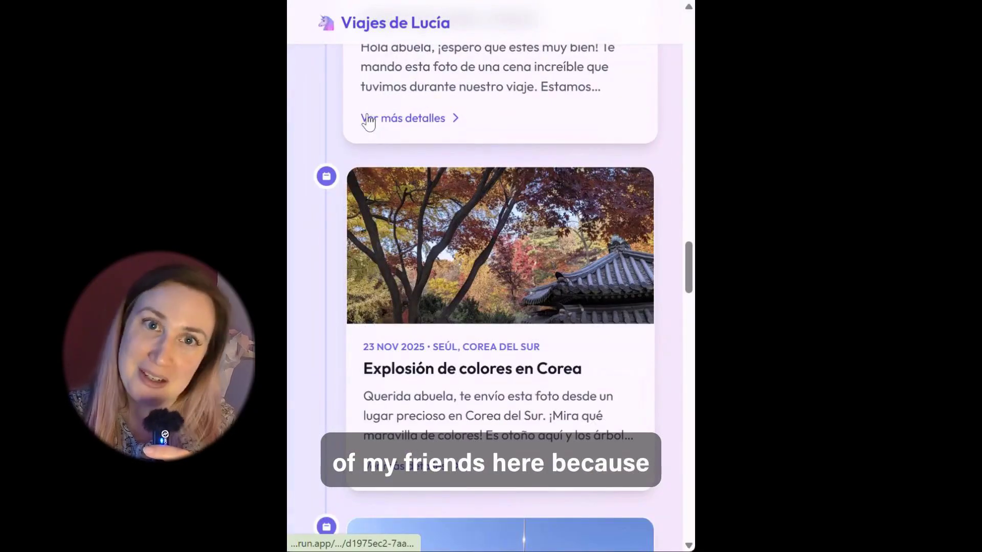
scroll(down, 3)
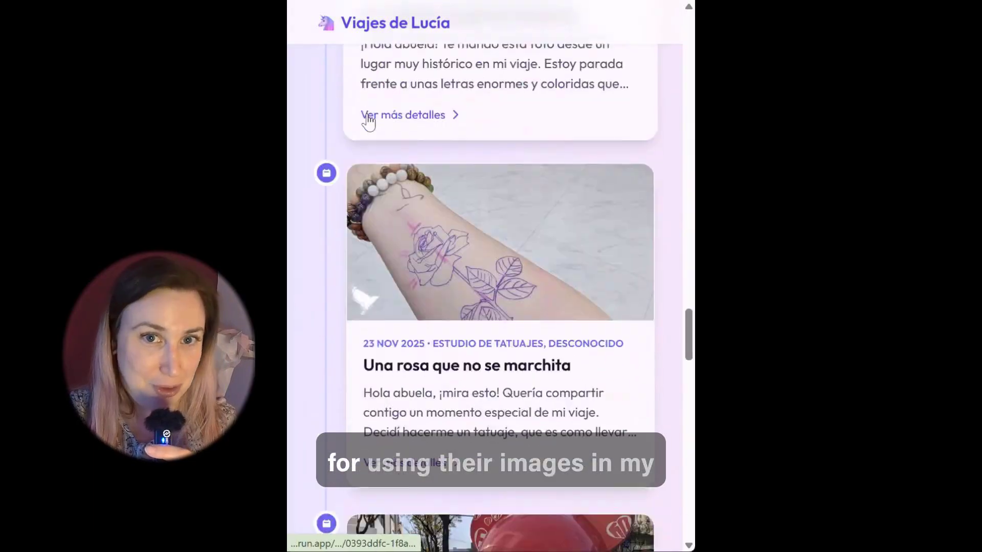
scroll(down, 3)
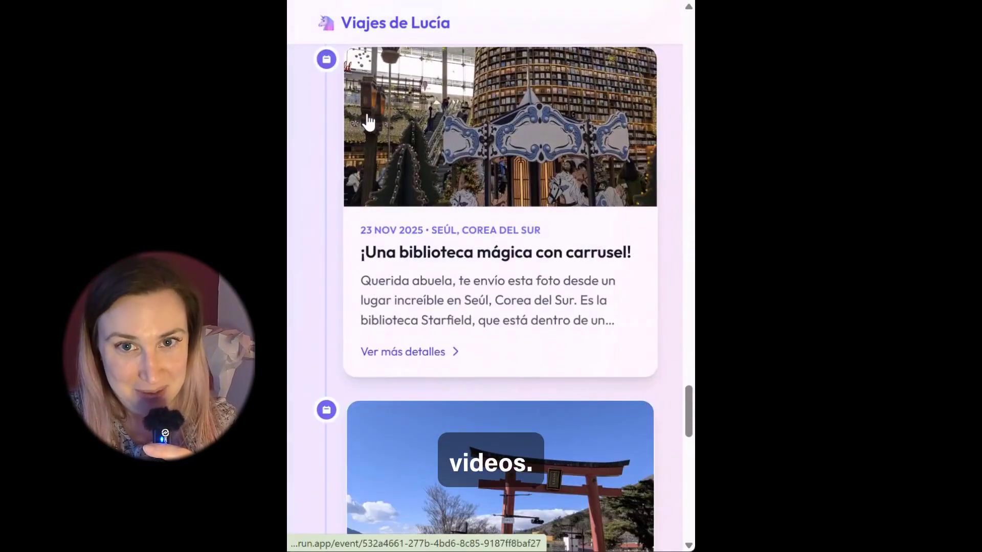